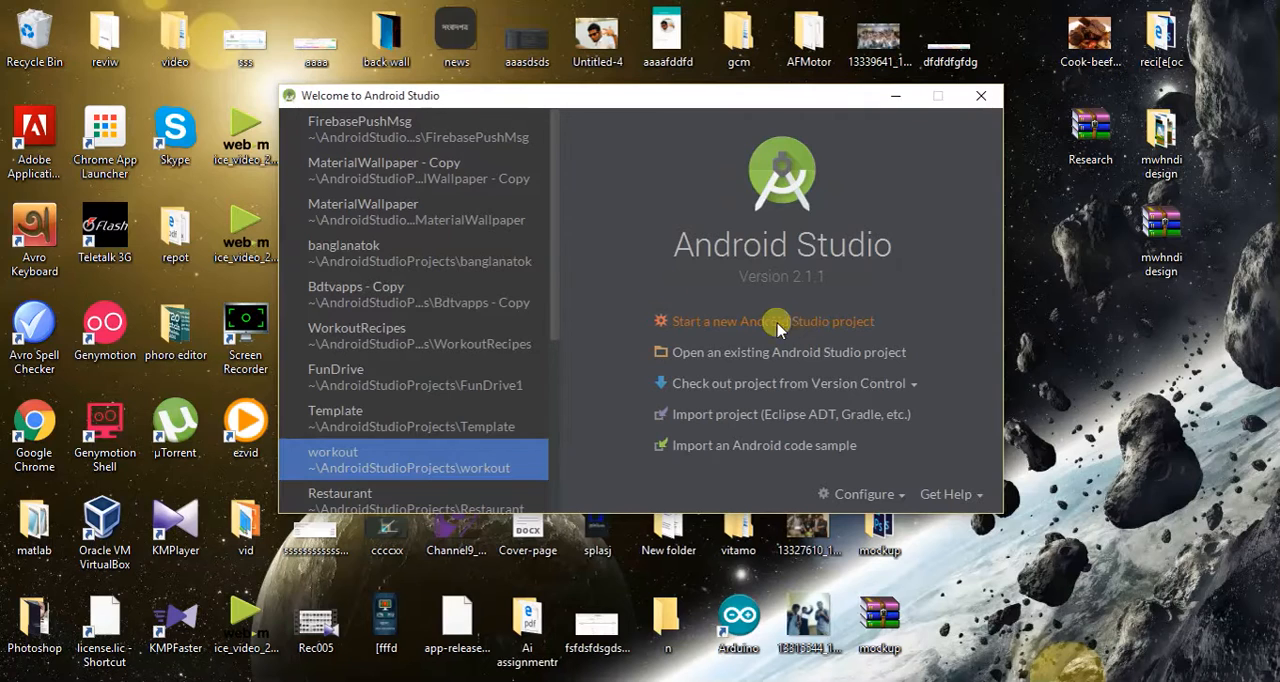
mouse_move(440, 252)
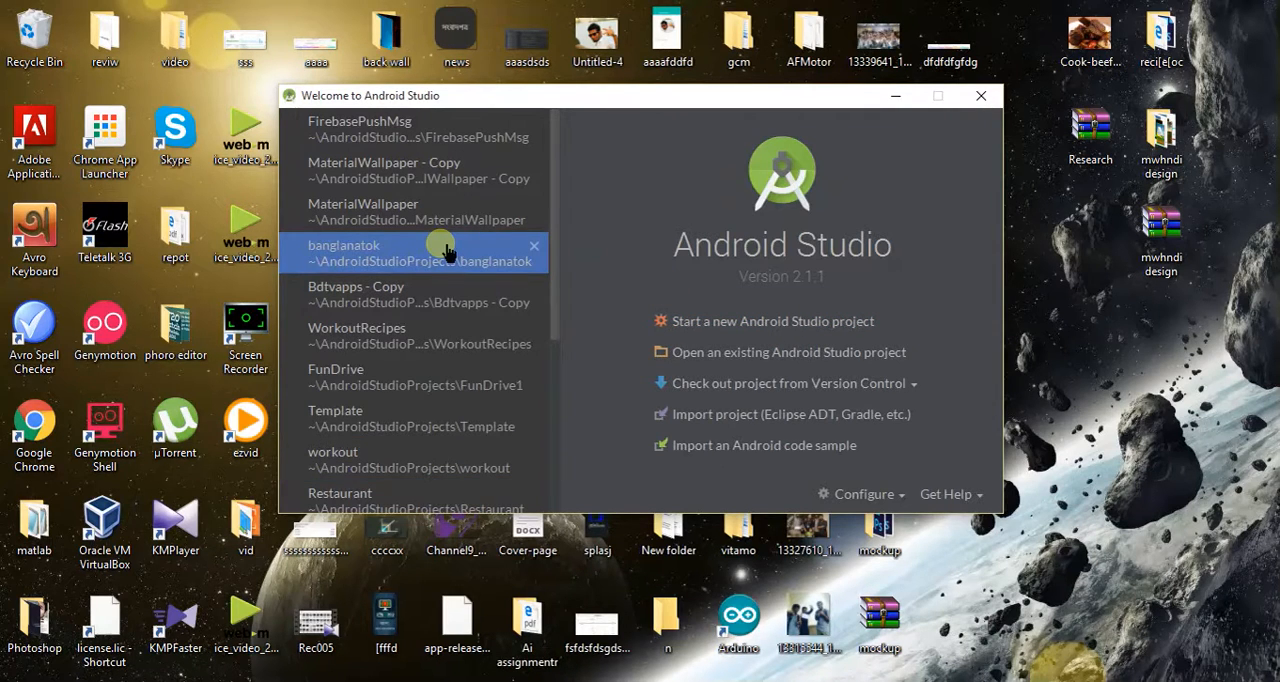
mouse_move(436, 136)
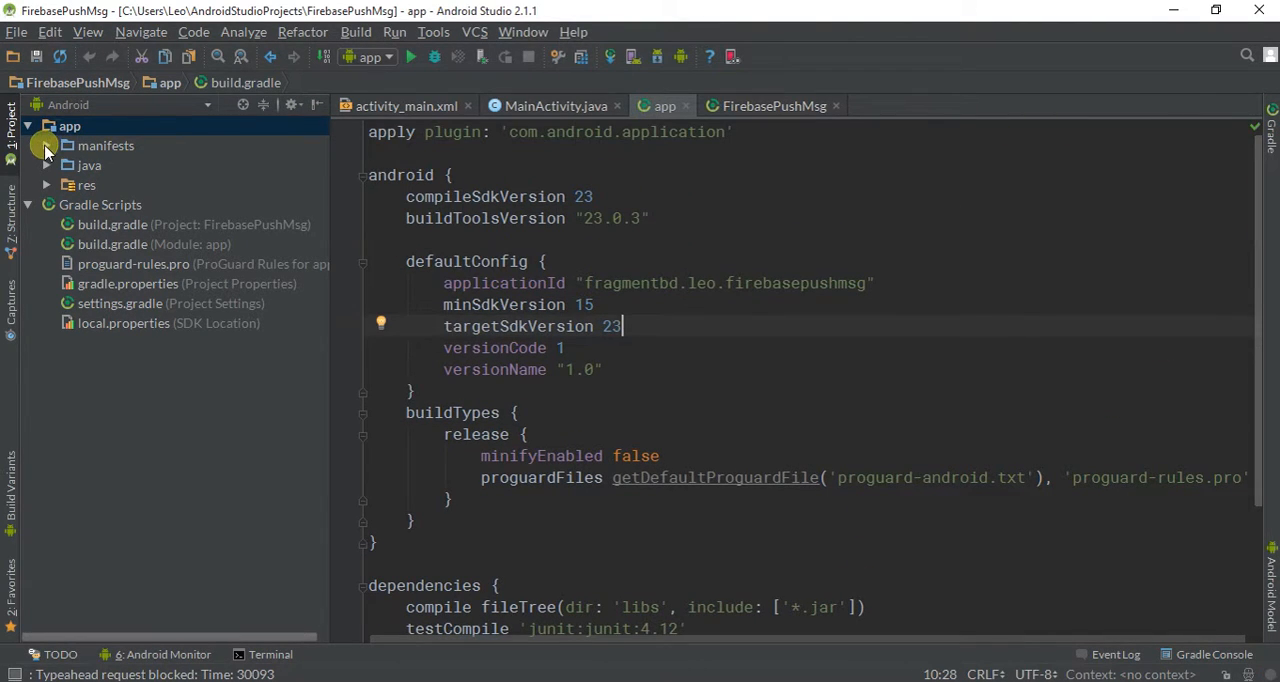
View MainActivity in the java folder, then return to the app module's build.gradle.
left_click(48, 164)
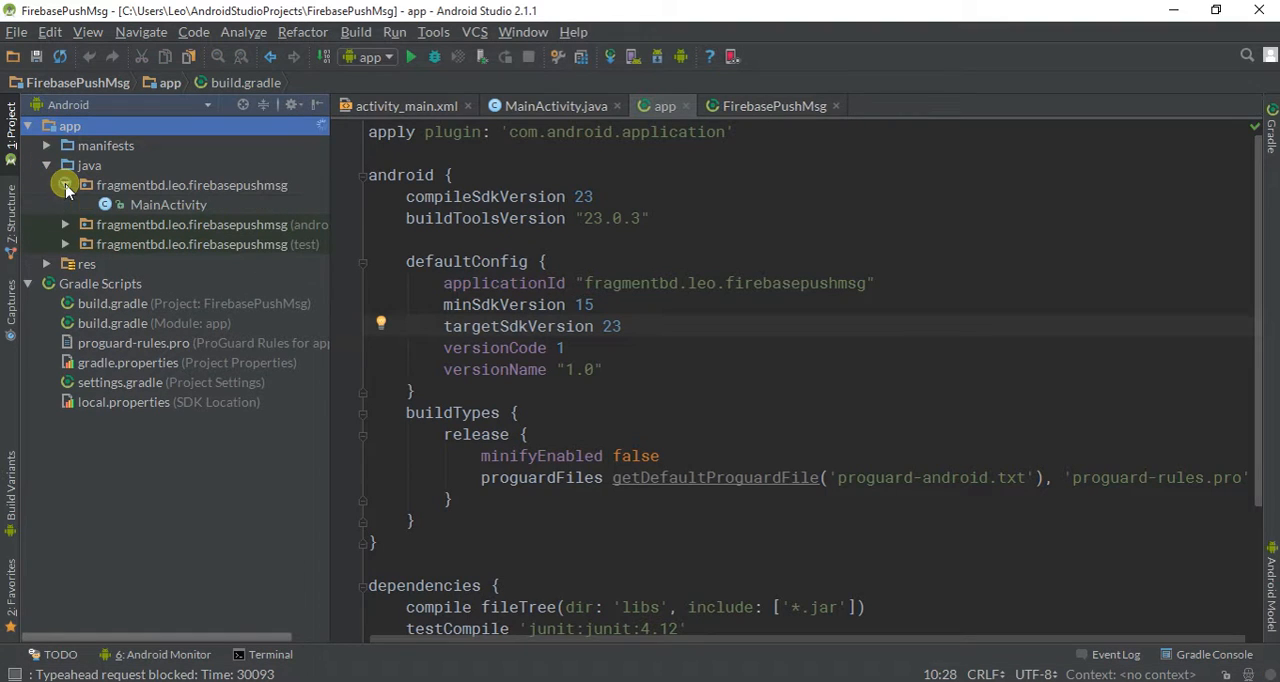
double_click(168, 204)
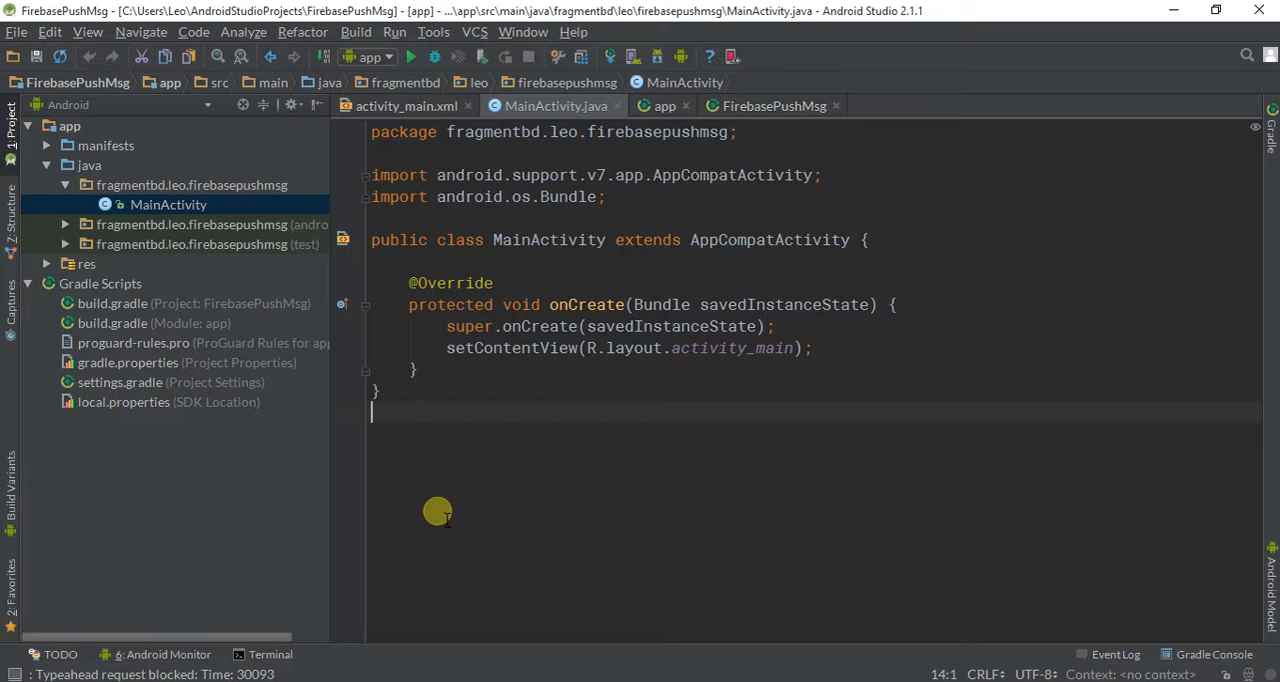
left_click(112, 322)
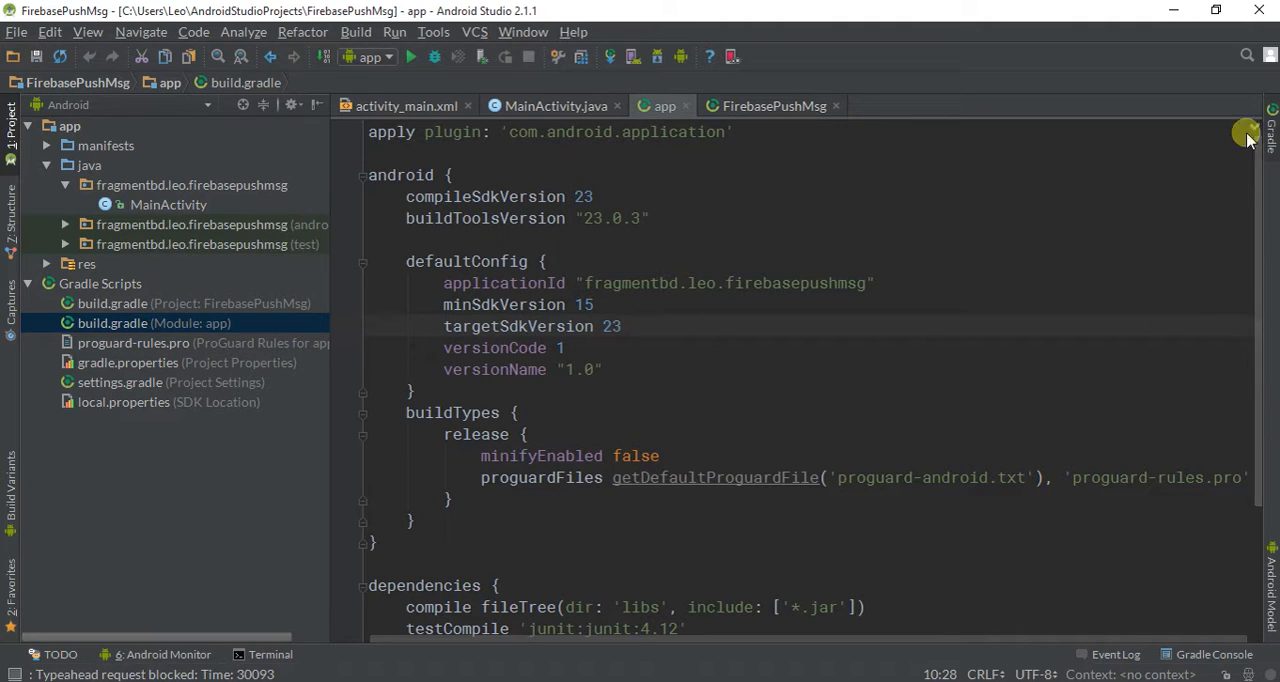
Expand the Gradle task tree to FirebasePushMsg > Tasks > android.
left_click(1270, 130)
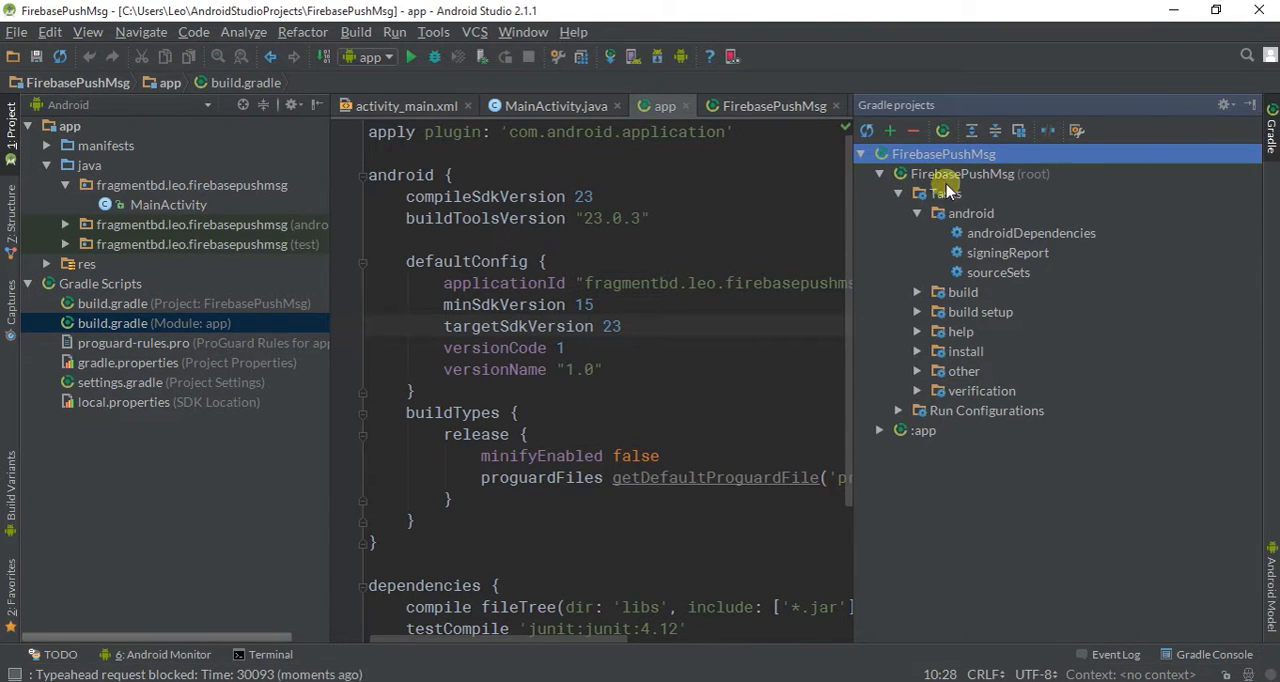
left_click(880, 172)
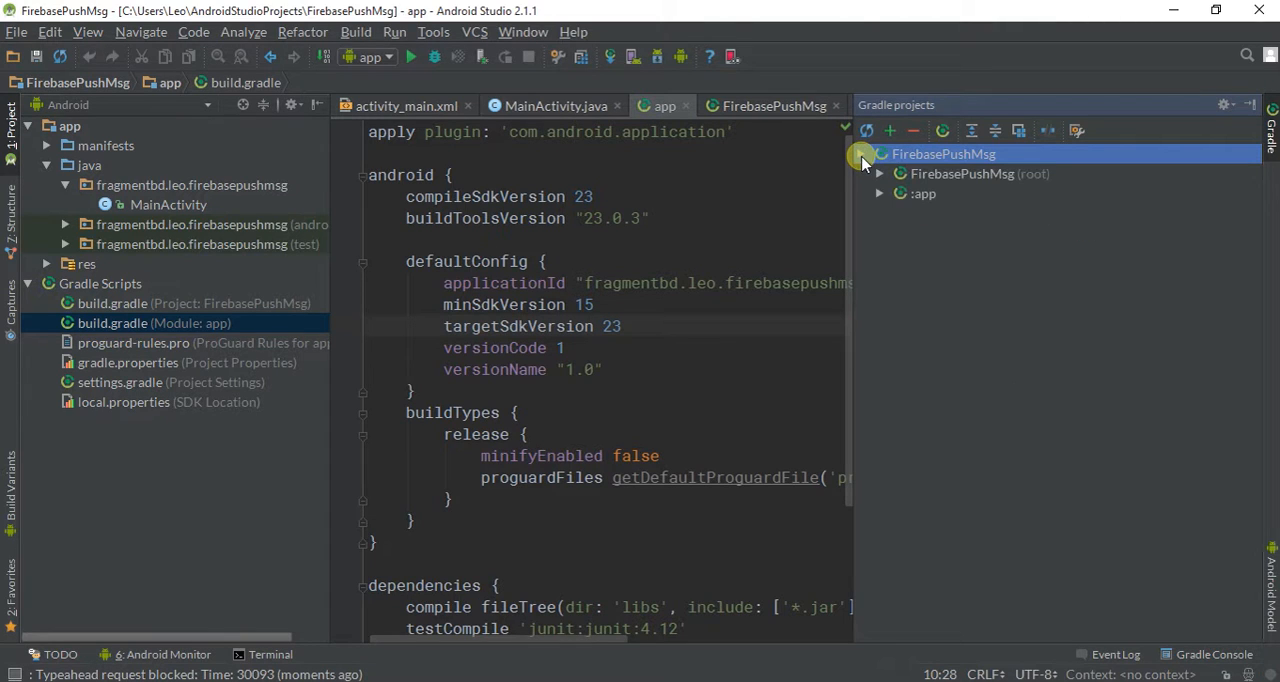
left_click(896, 172)
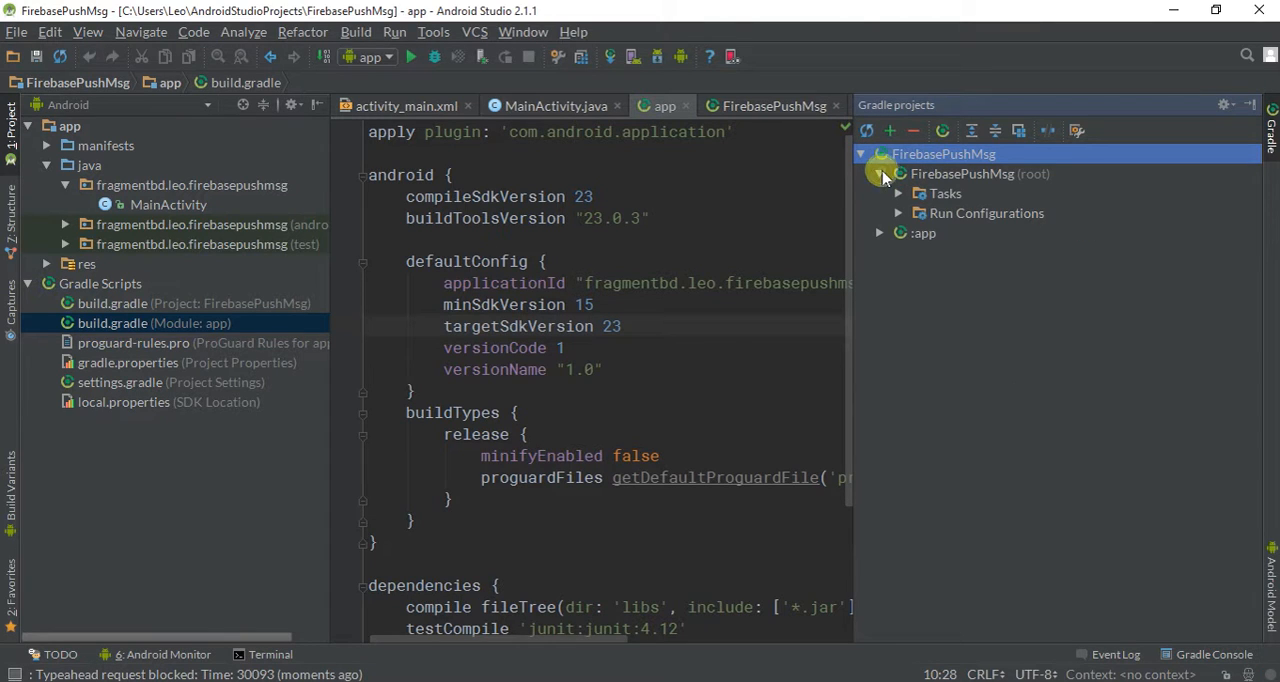
left_click(980, 172)
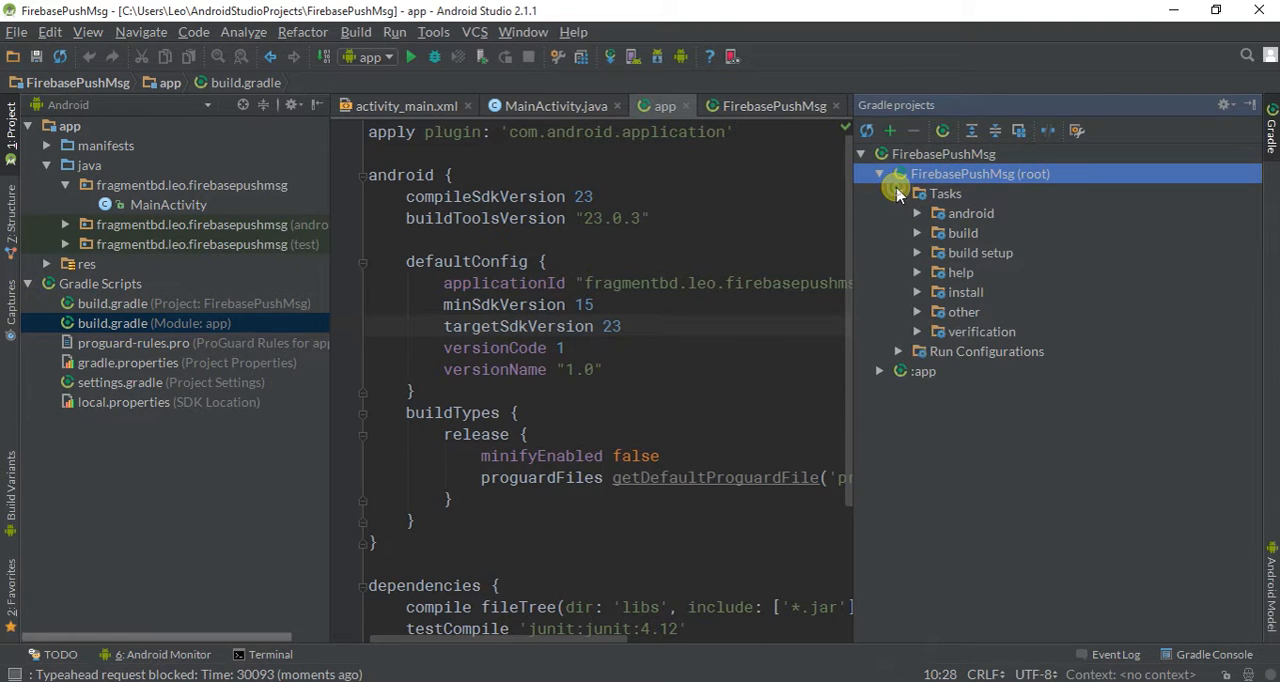
left_click(944, 194)
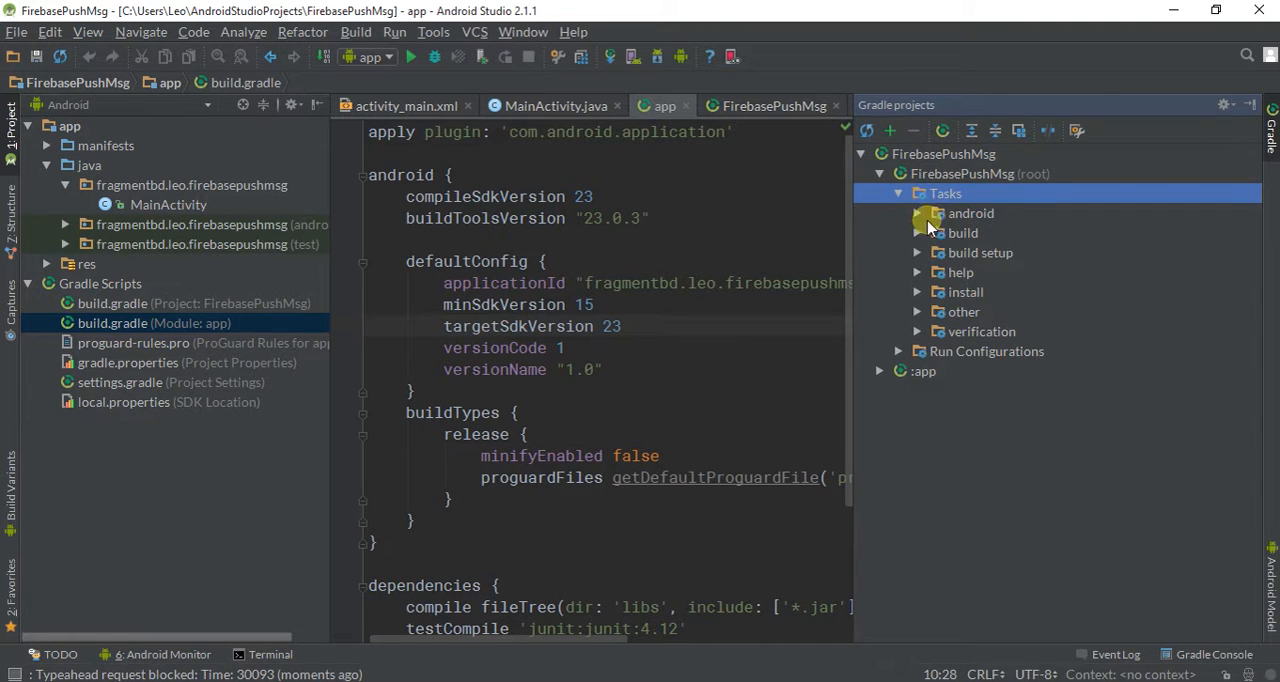
left_click(916, 212)
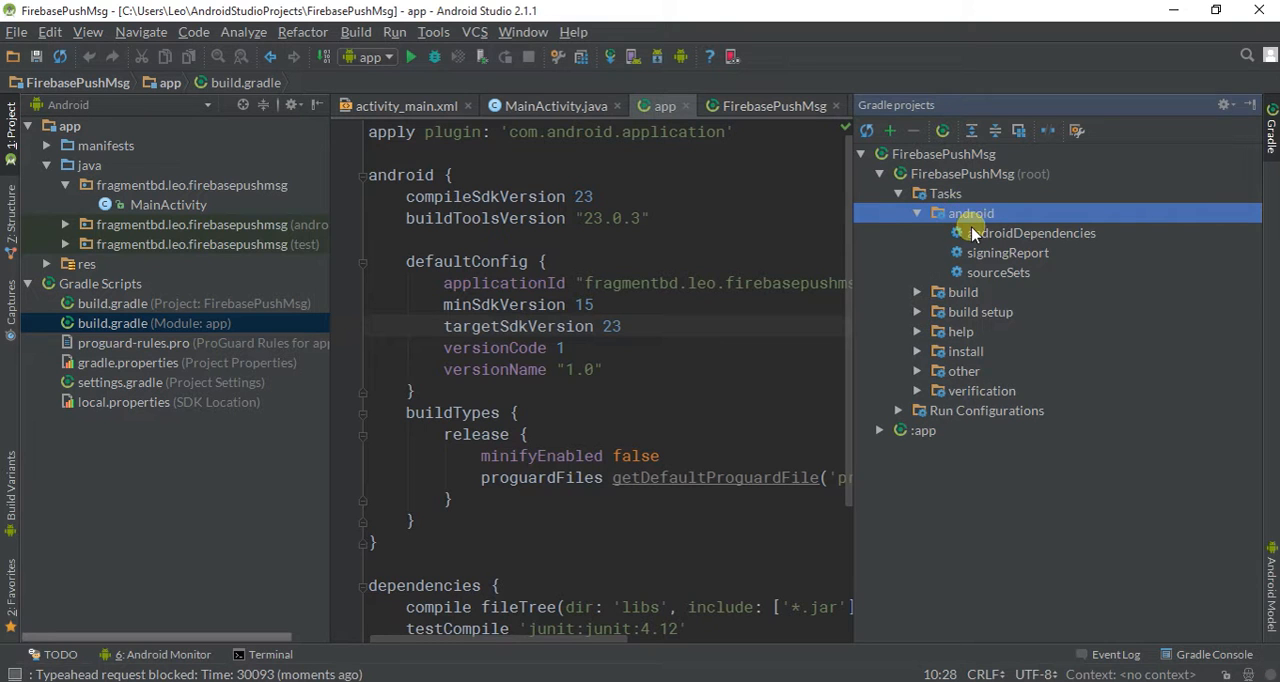
Run the signingReport Gradle task.
left_click(1008, 252)
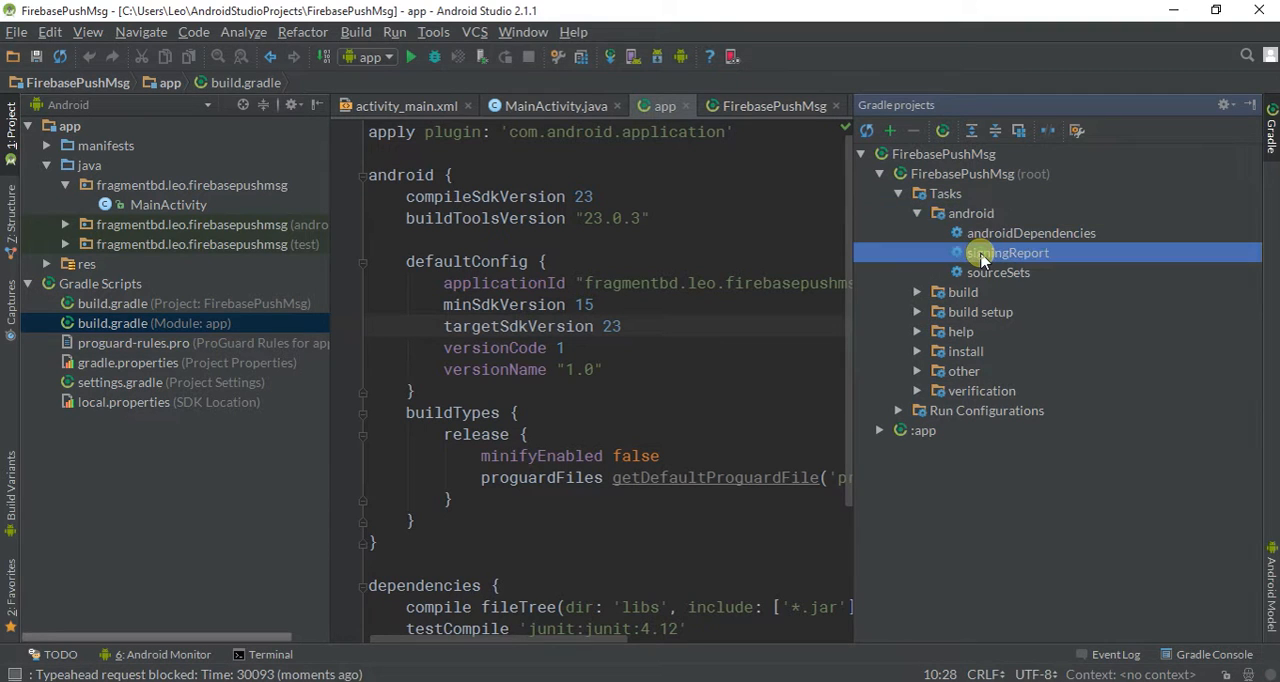
double_click(1008, 252)
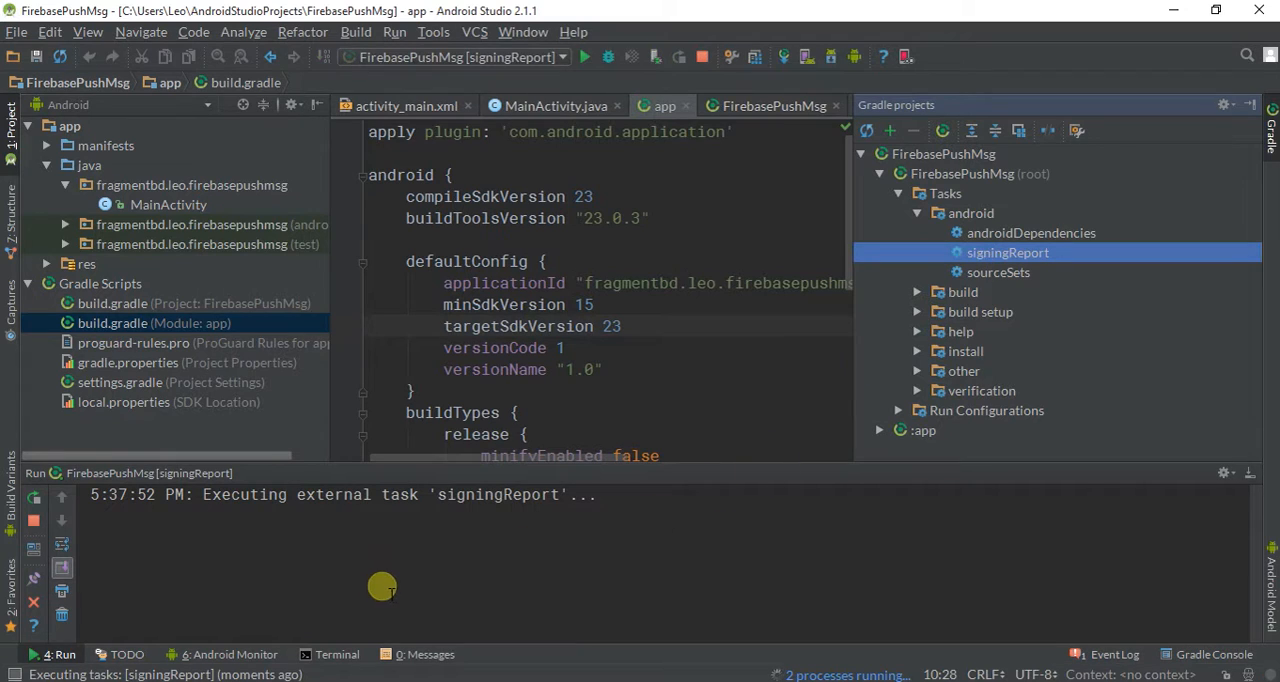
mouse_move(348, 572)
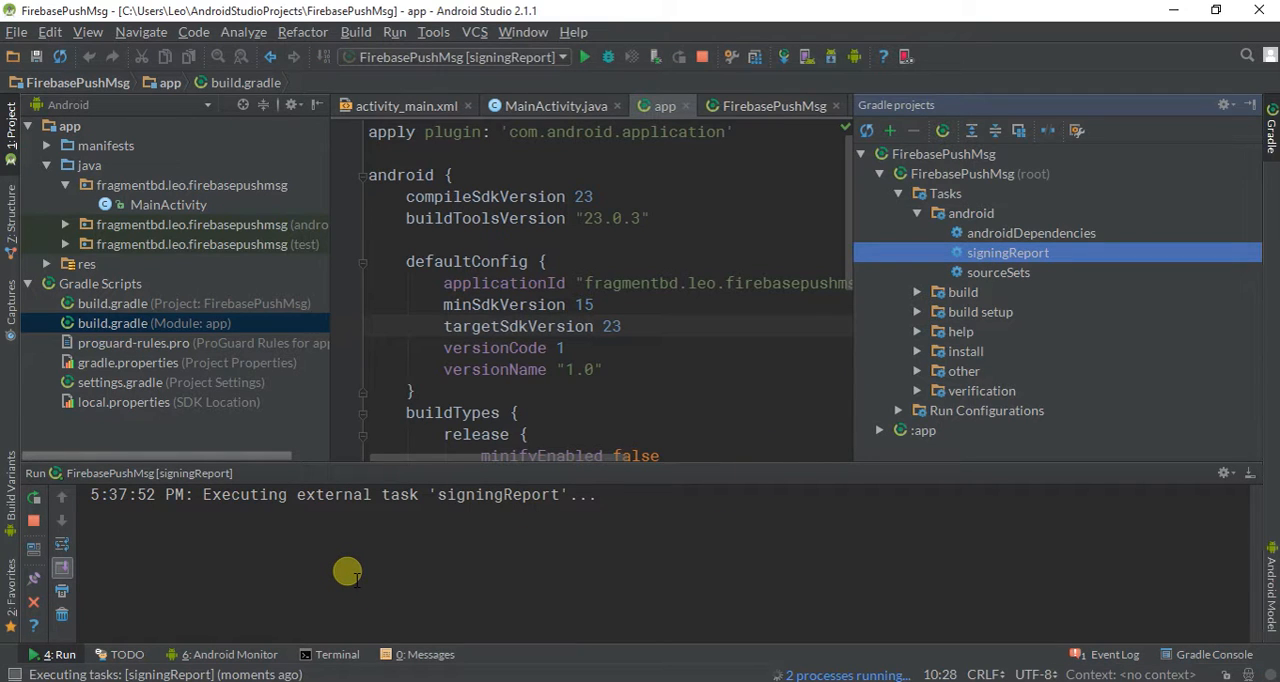
mouse_move(340, 576)
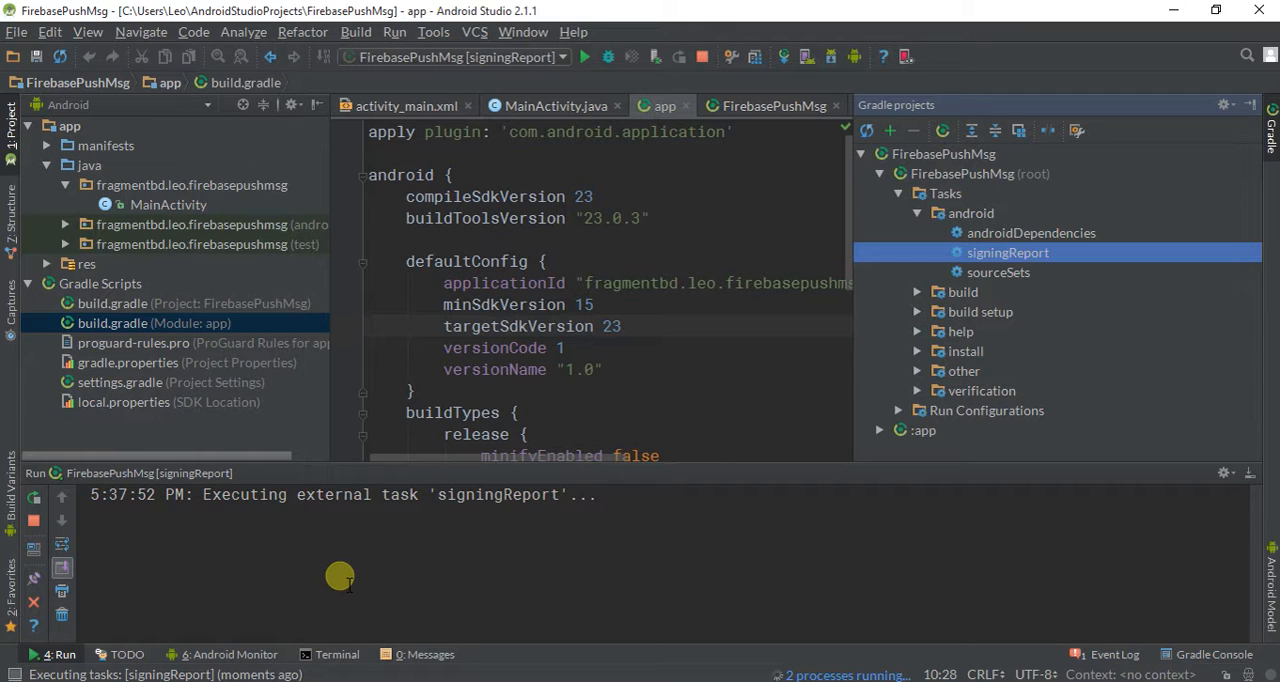
mouse_move(898, 656)
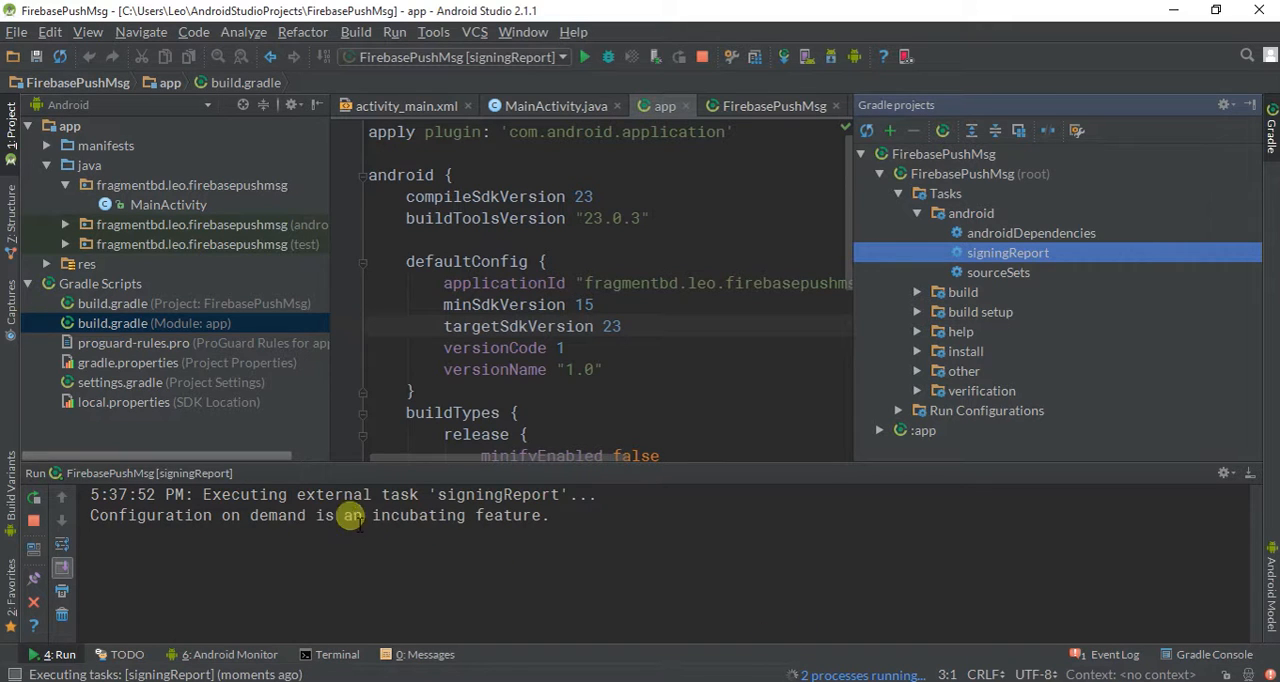
mouse_move(518, 524)
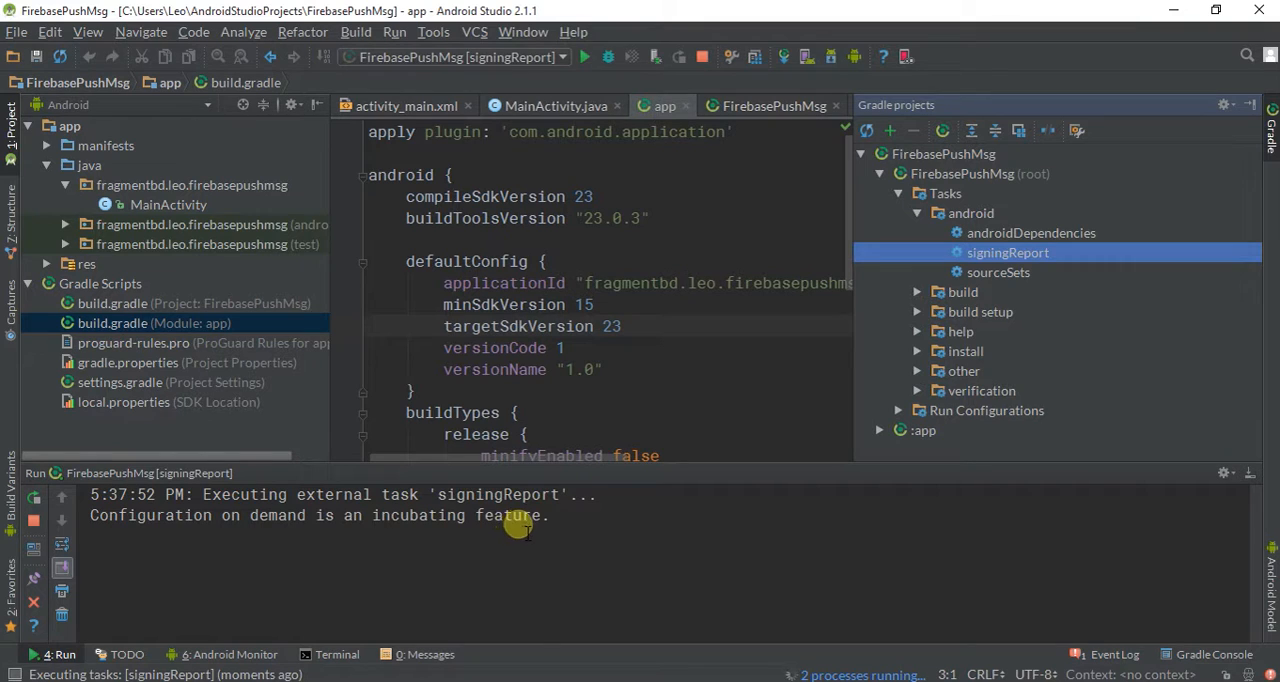
mouse_move(538, 660)
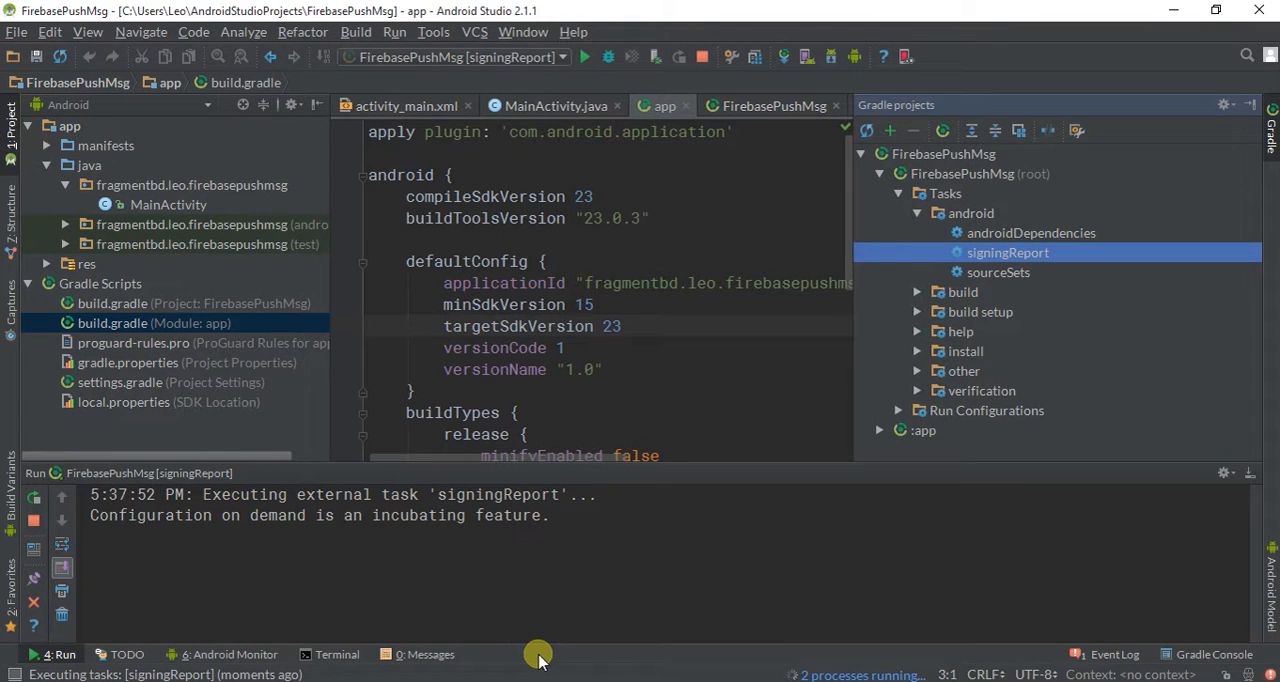
mouse_move(538, 632)
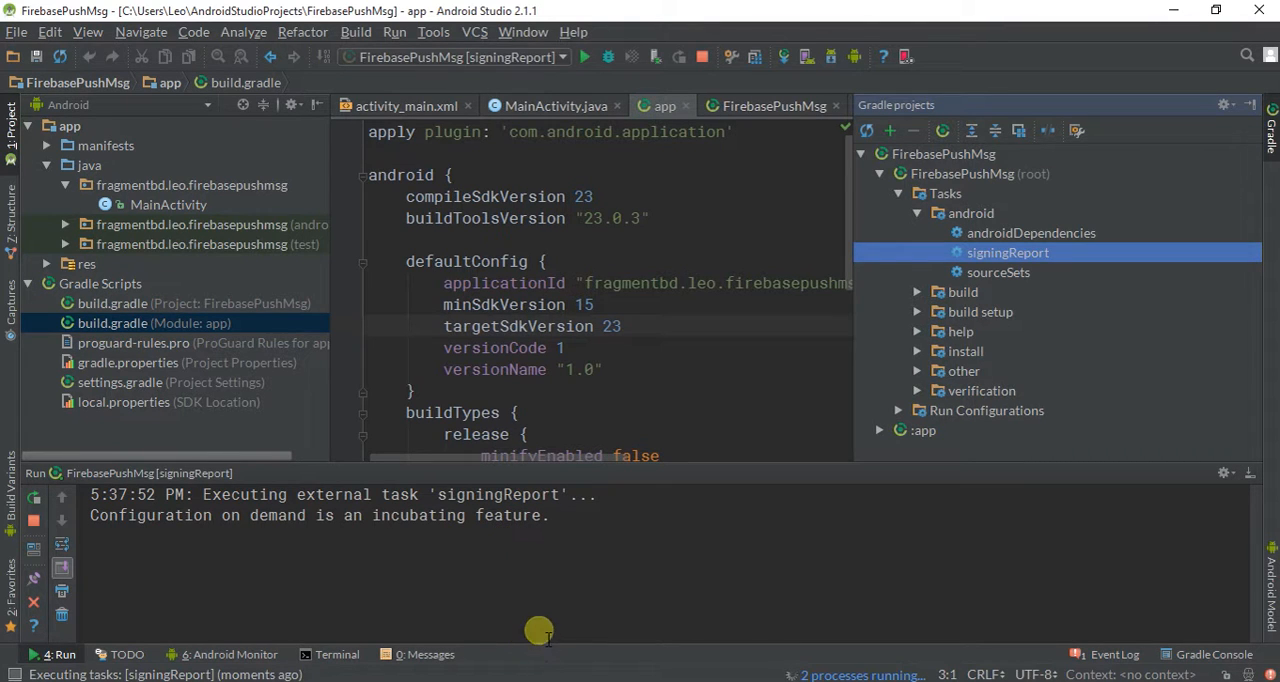
mouse_move(776, 656)
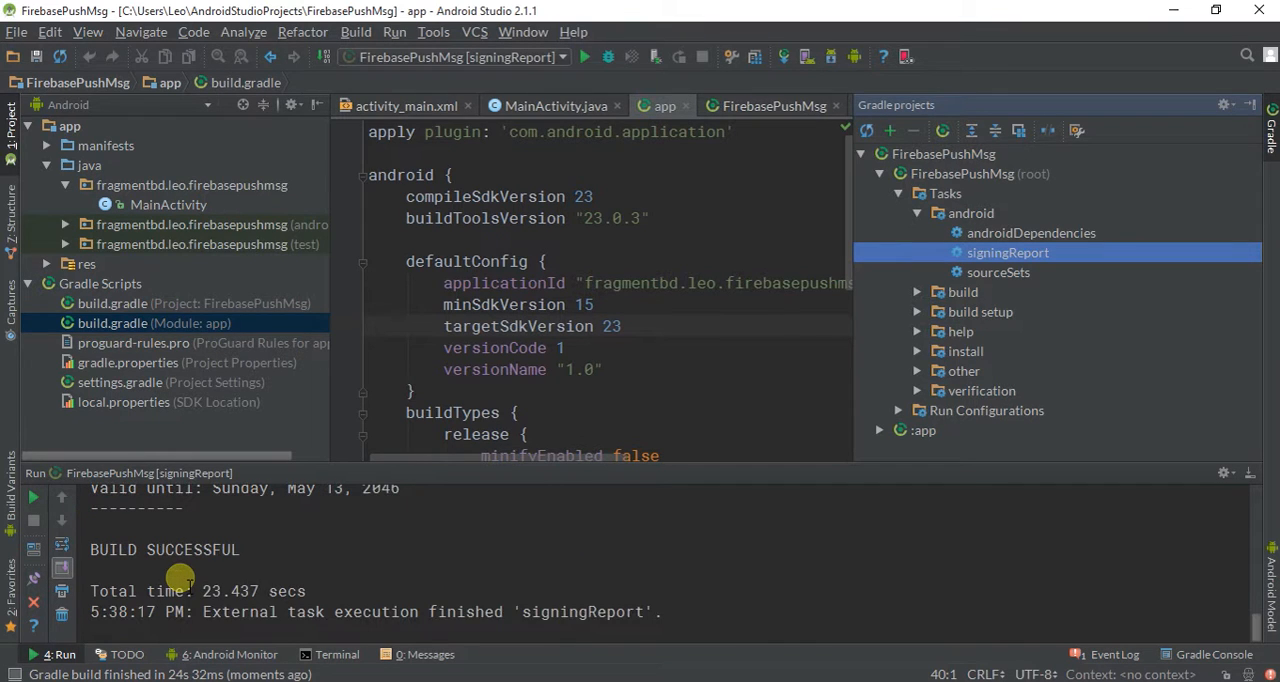
Scroll the Run output to the debug keystore MD5/SHA1 lines, then switch to the Firebase setup guide.
left_click(970, 212)
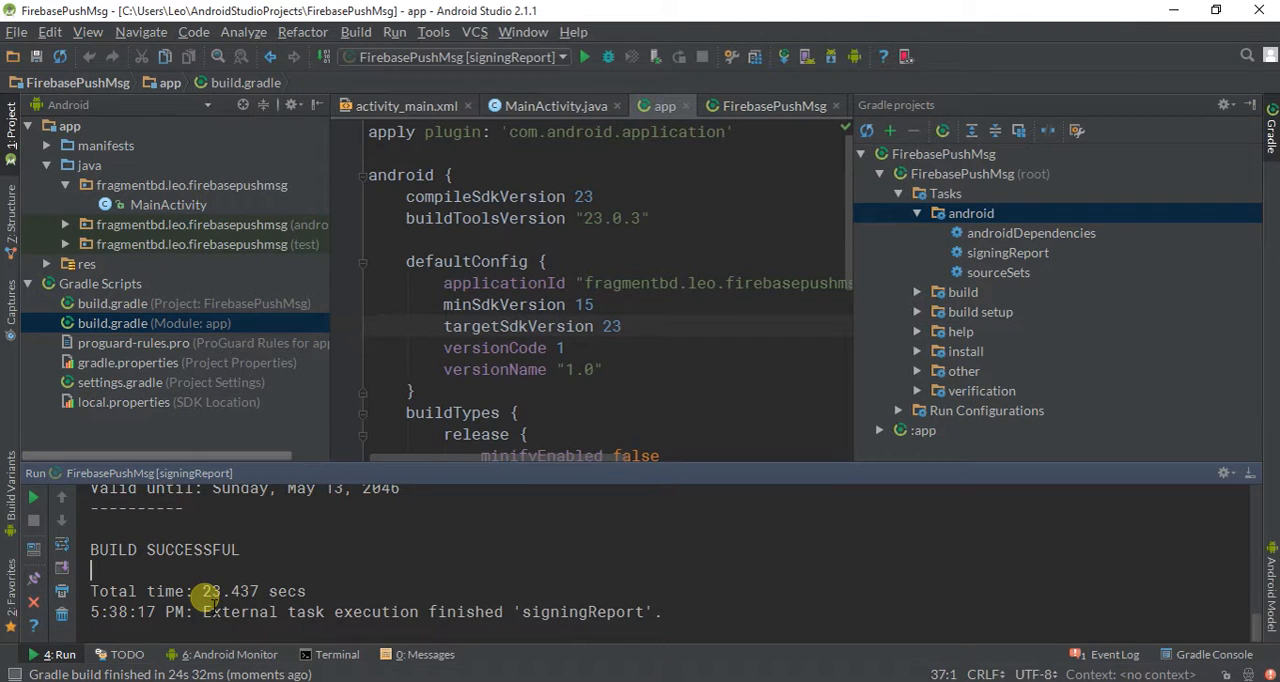
scroll("down", 3)
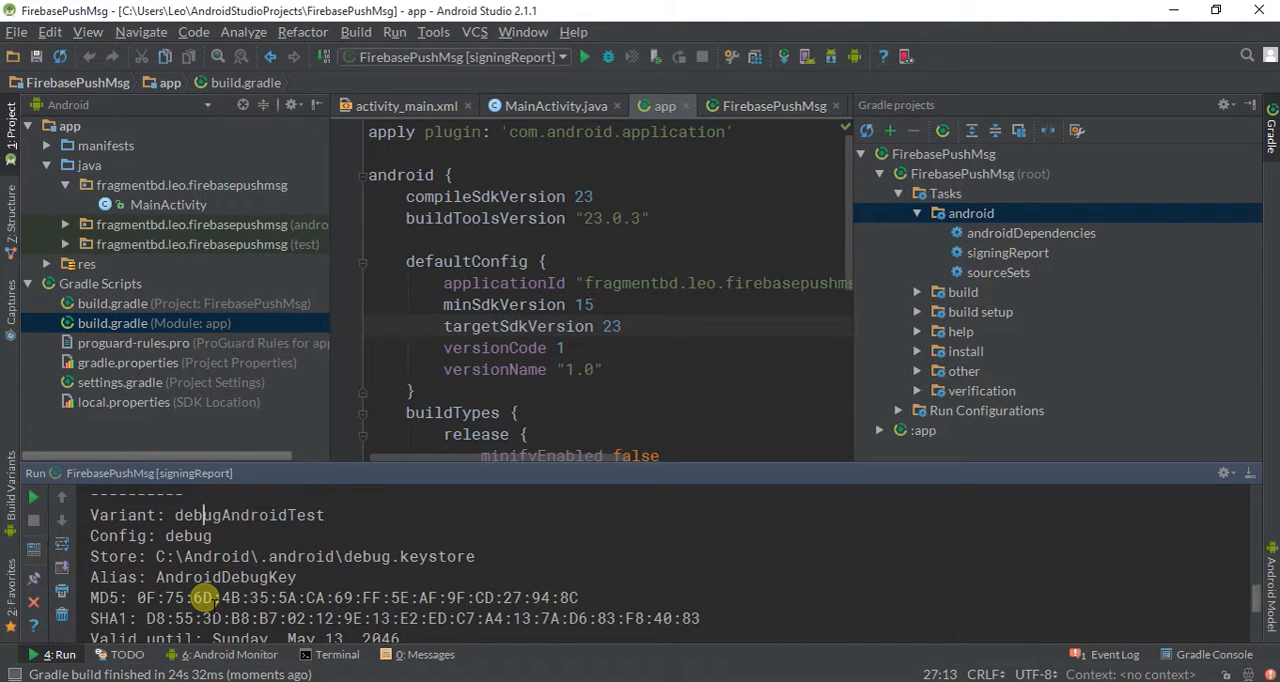
scroll("down", 3)
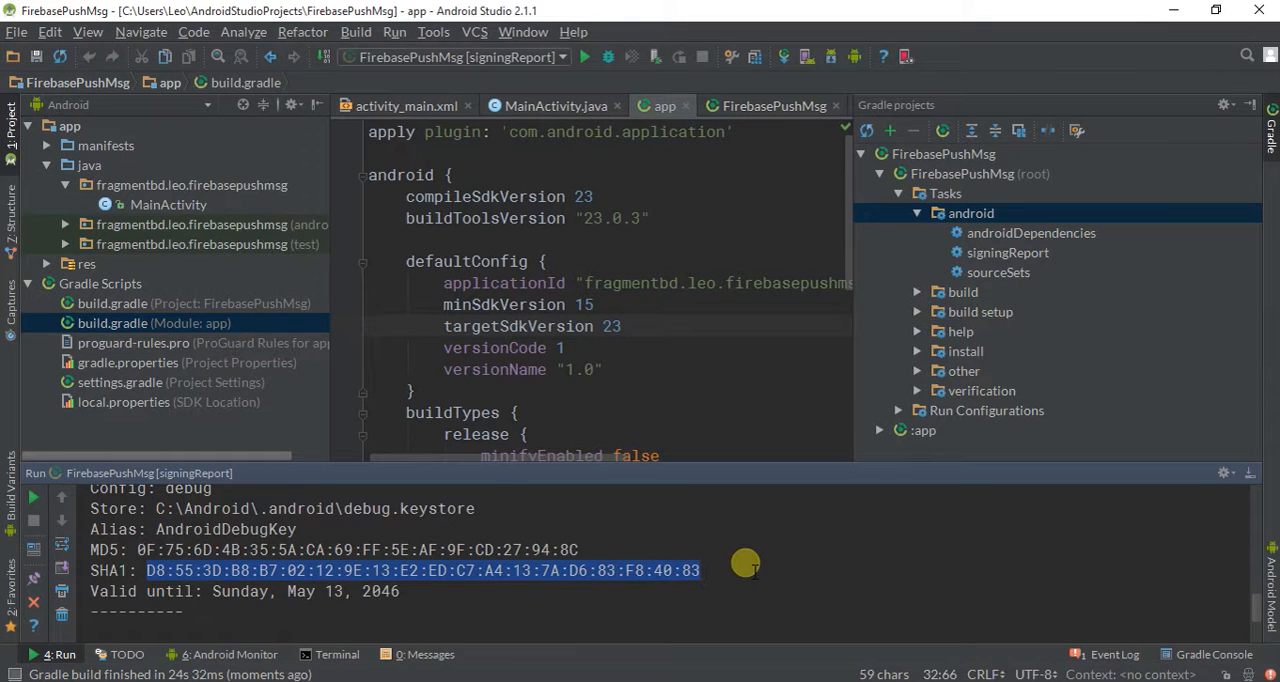
mouse_move(664, 484)
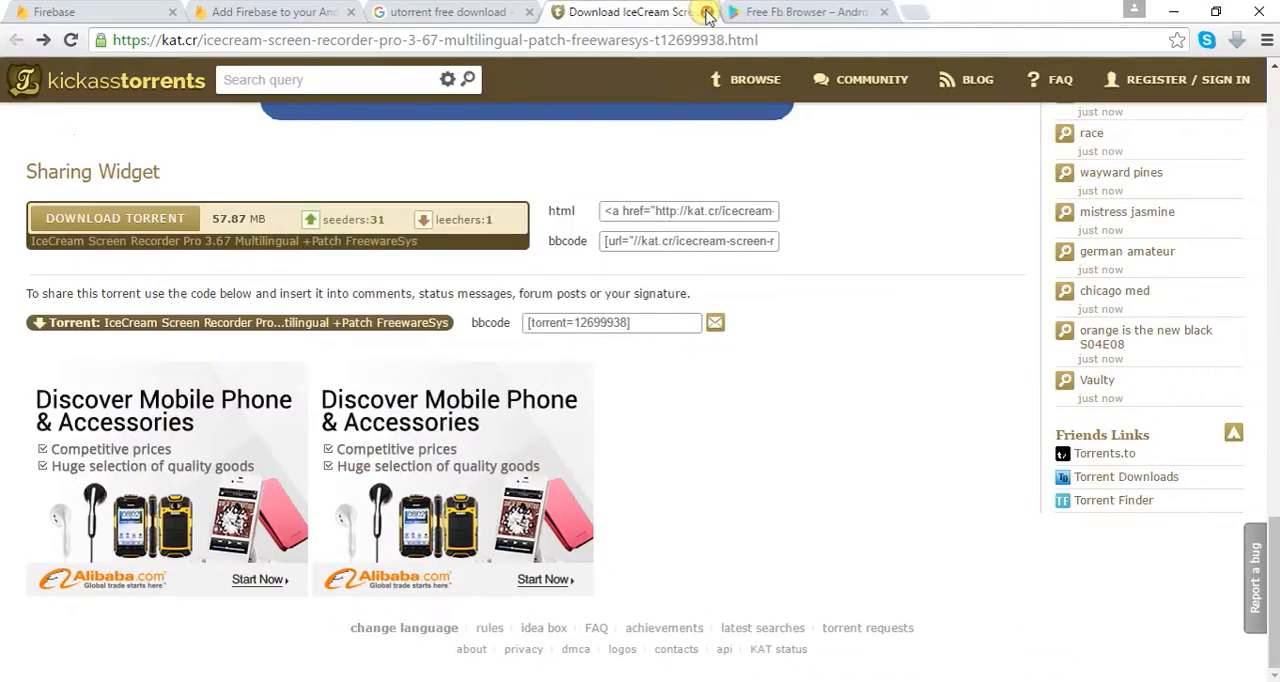
left_click(276, 12)
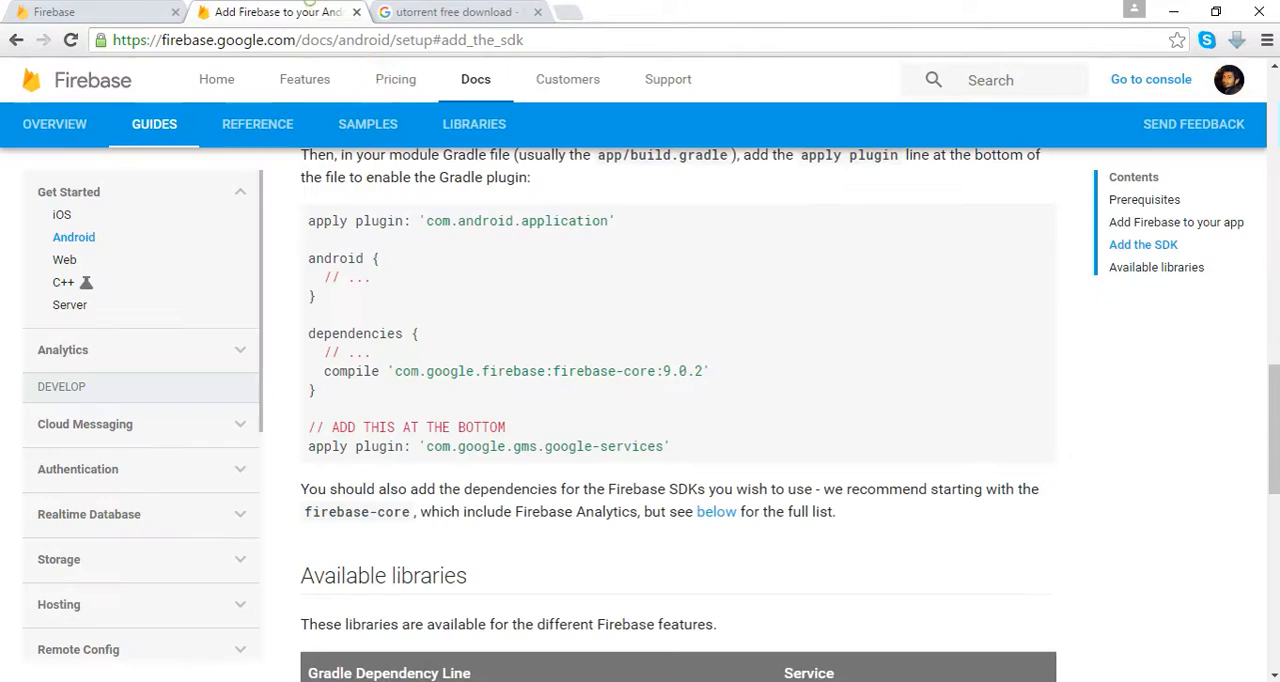